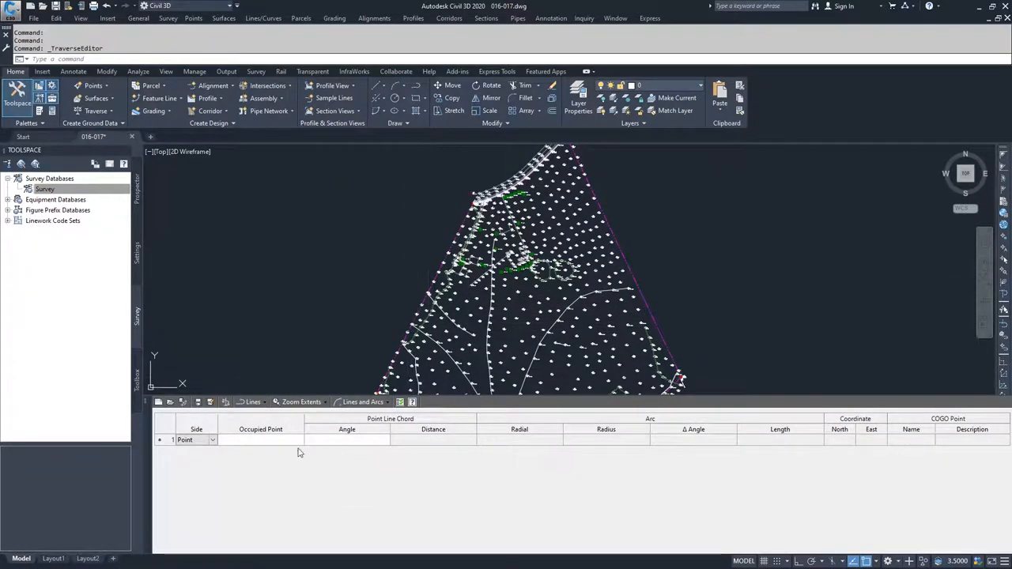
Step: Keep line-only drawing and line/arc side entry, then start the traverse at point 3001
click(185, 439)
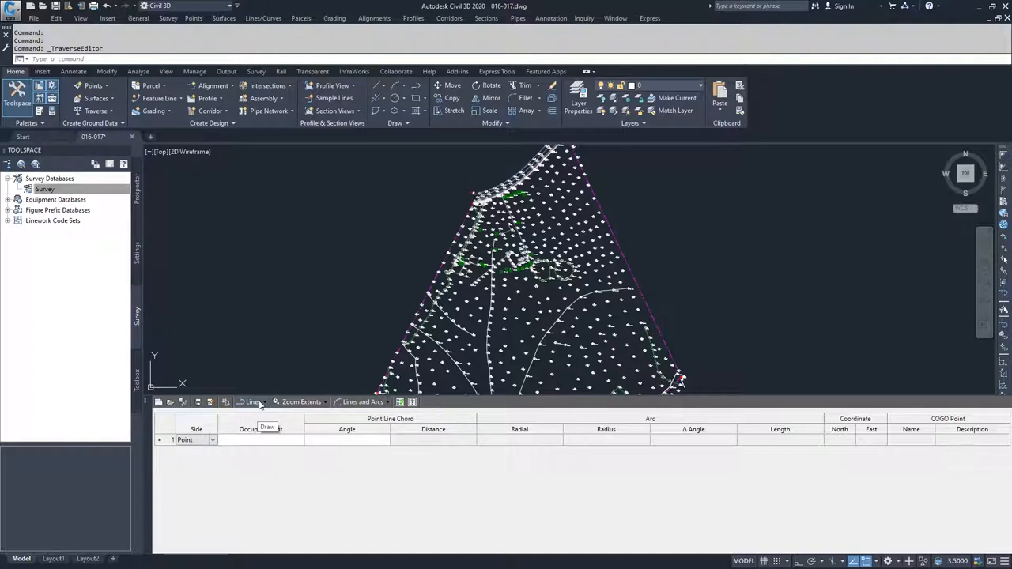
click(251, 402)
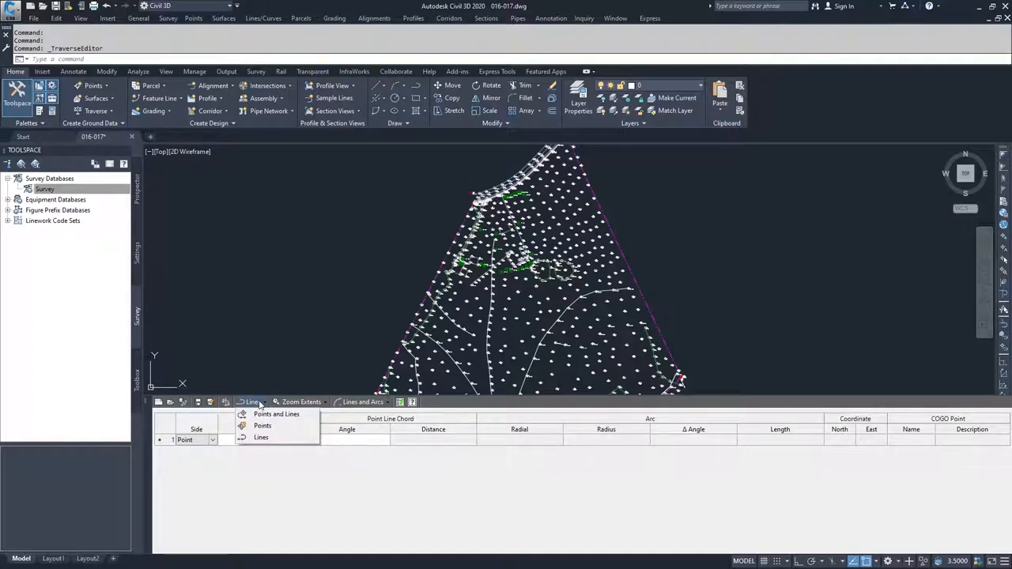
mouse_move(263, 425)
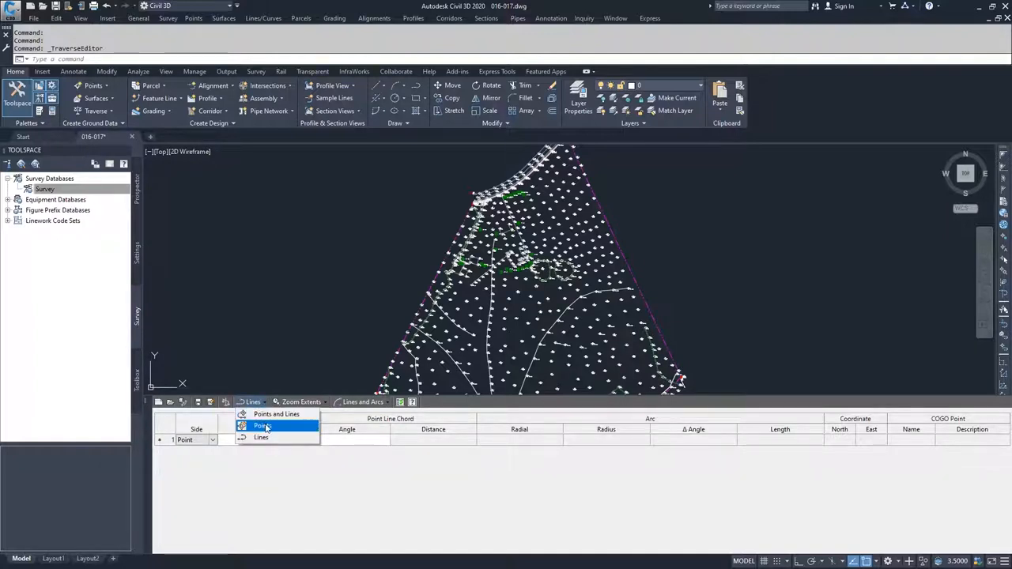
mouse_move(261, 437)
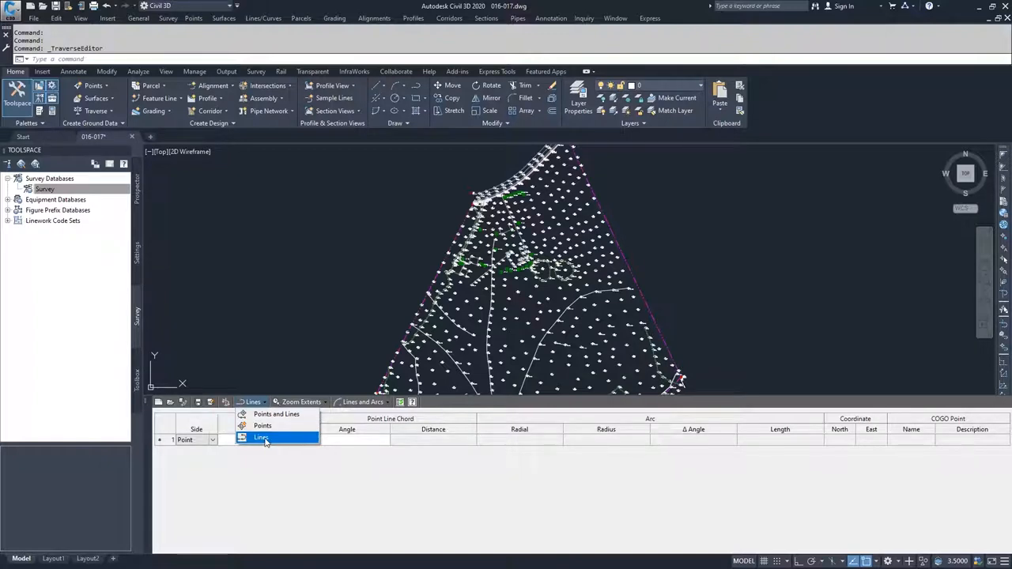
click(261, 438)
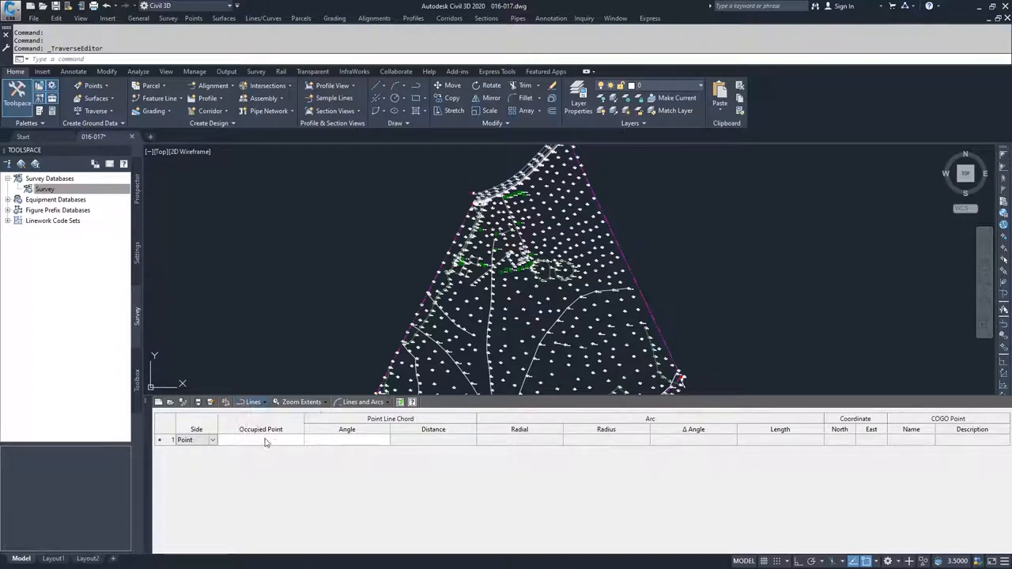
click(383, 401)
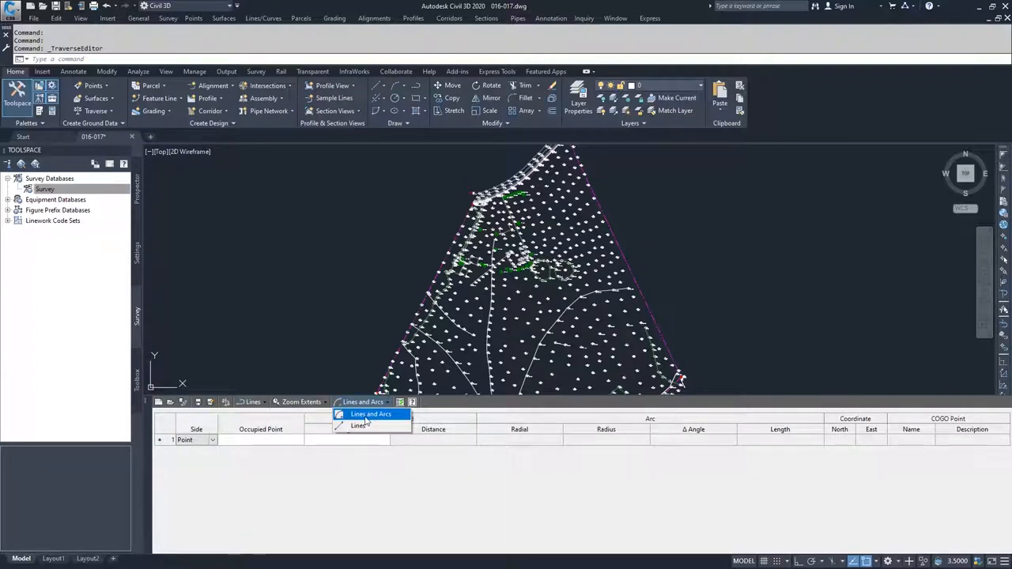
click(358, 426)
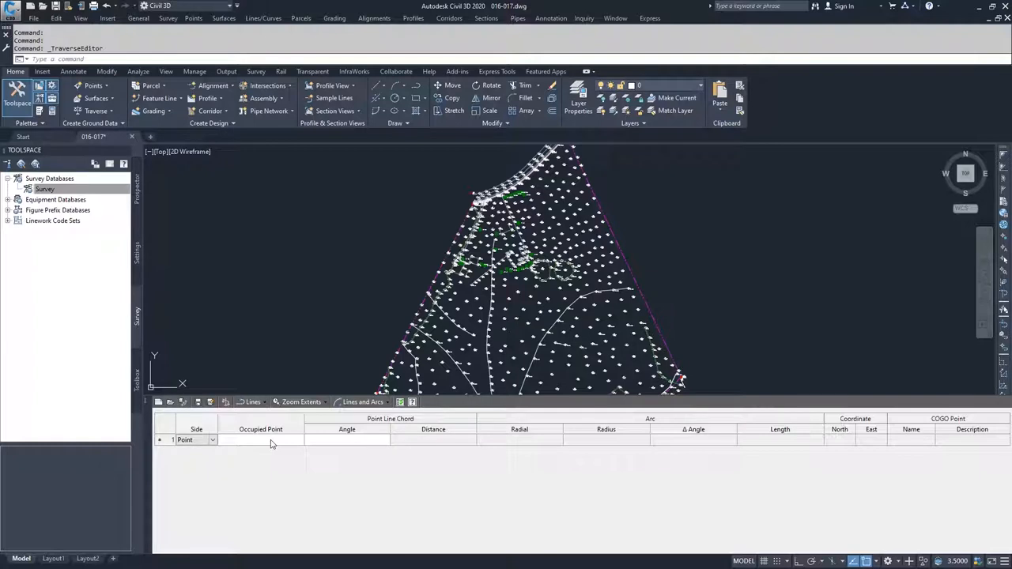
click(261, 440)
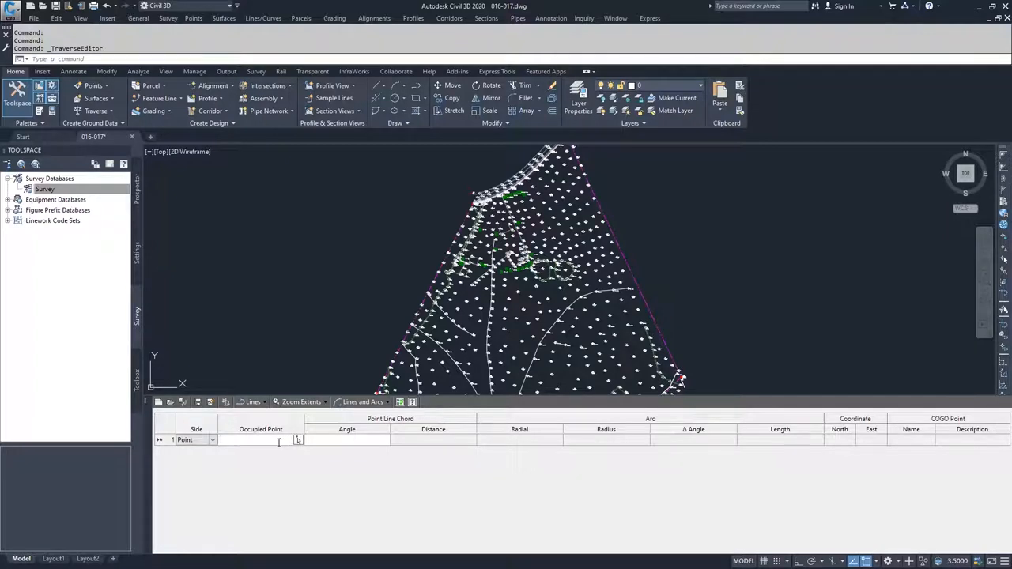
text(3001)
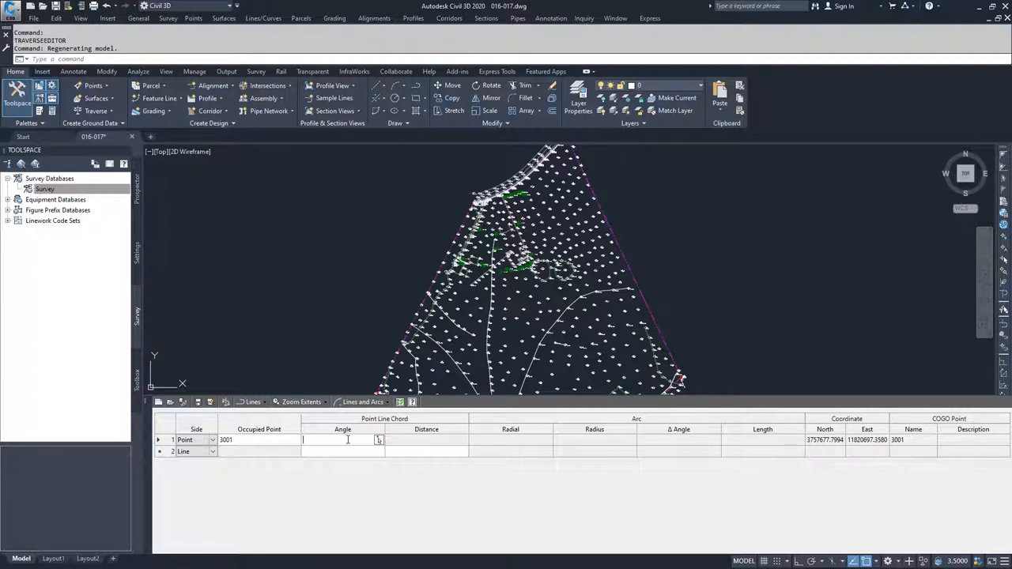
Step: Enter a 25 initial backsight at point 3001 and set the next sides to Line, Chord Arc and Line
text(2)
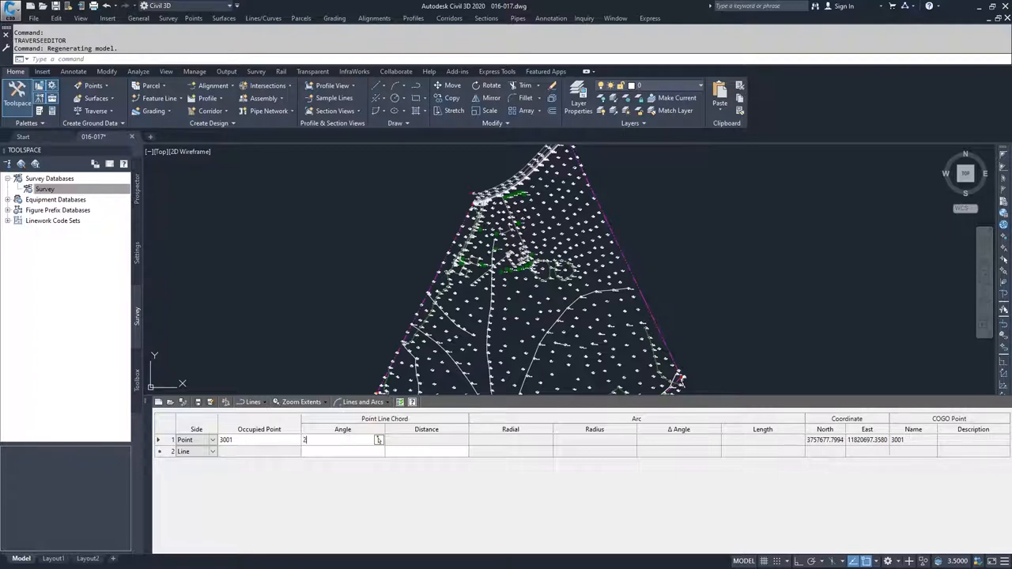
text(5)
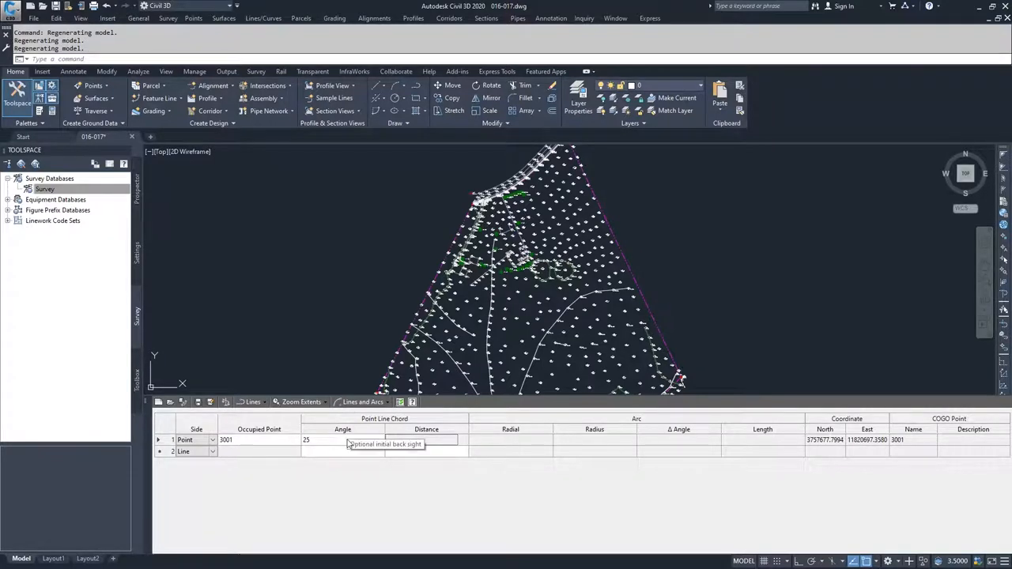
mouse_move(342, 459)
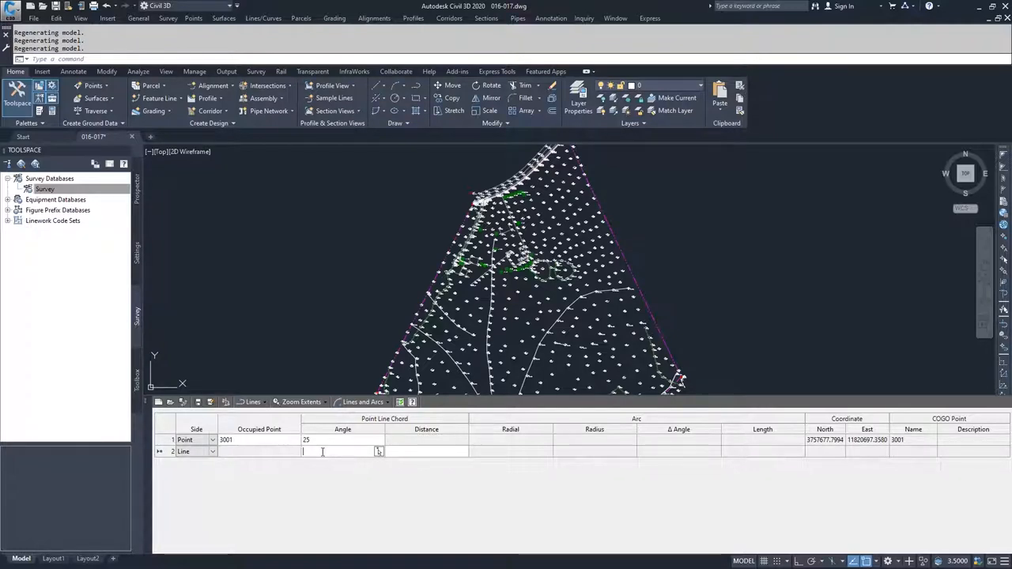
click(212, 452)
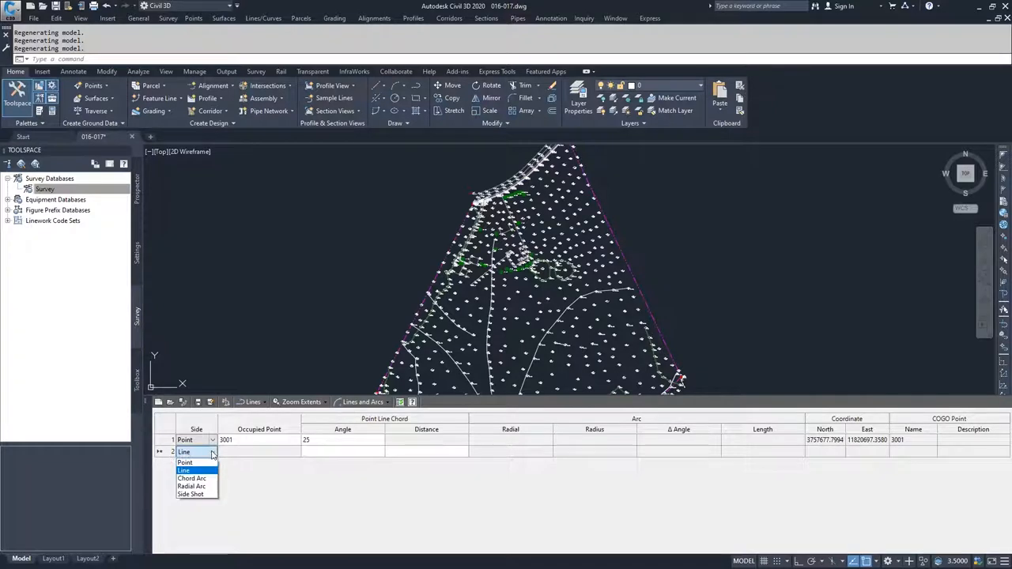
mouse_move(190, 462)
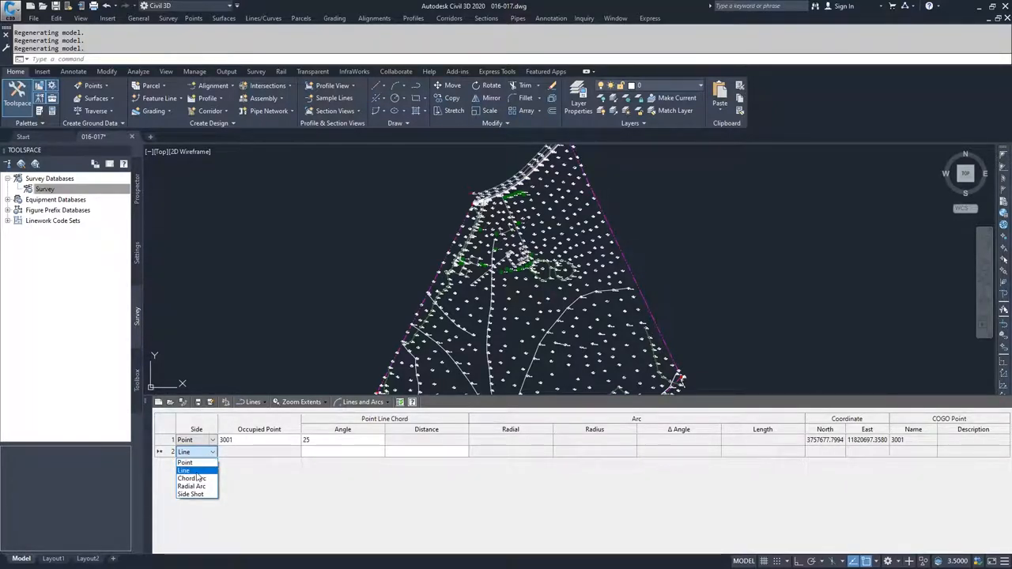
mouse_move(191, 486)
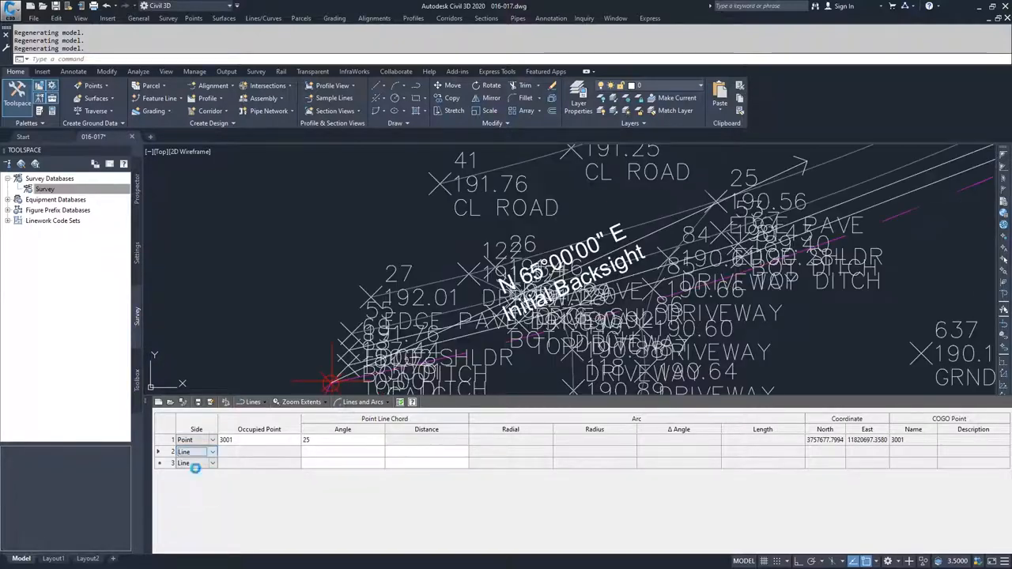
click(212, 463)
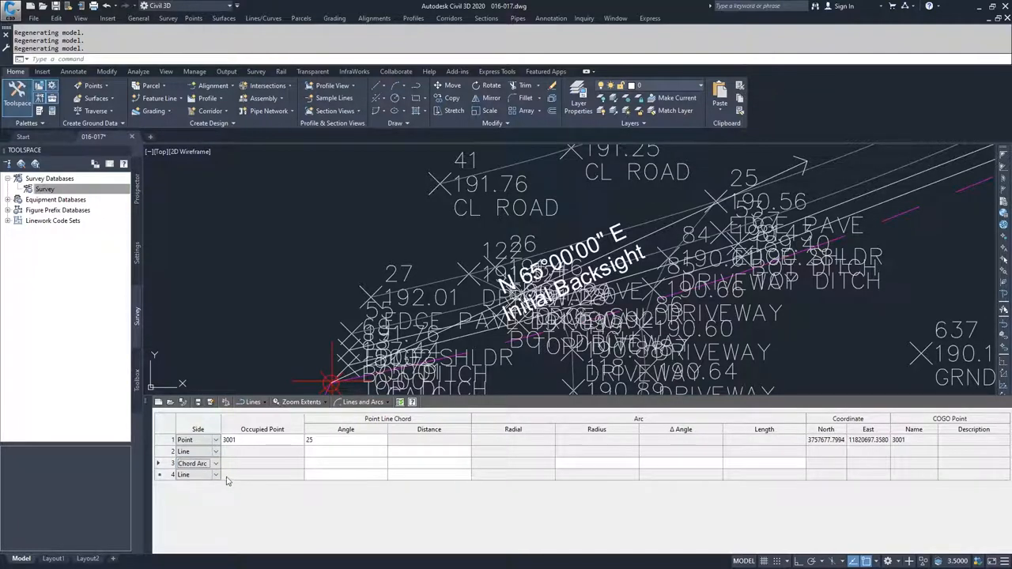
click(192, 463)
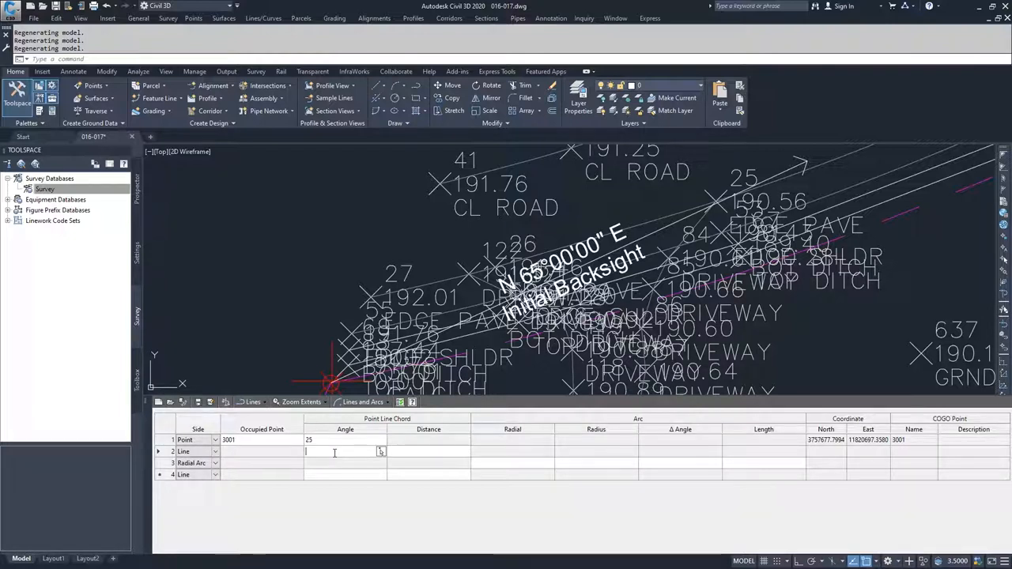
Step: Add a north line of 345.2 and an east radial arc with radius 350, length 214
text(n)
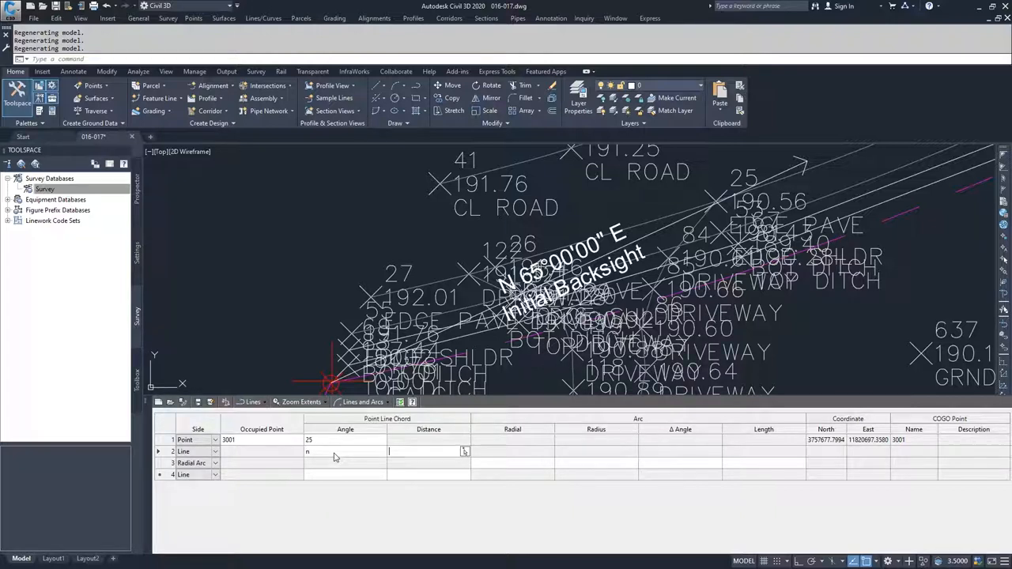
text(3)
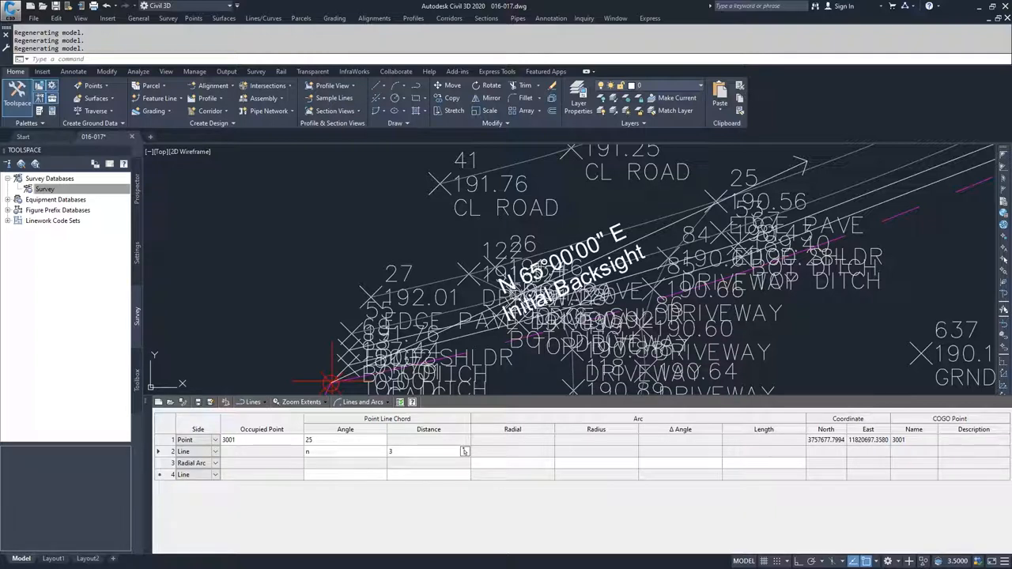
text(45.2)
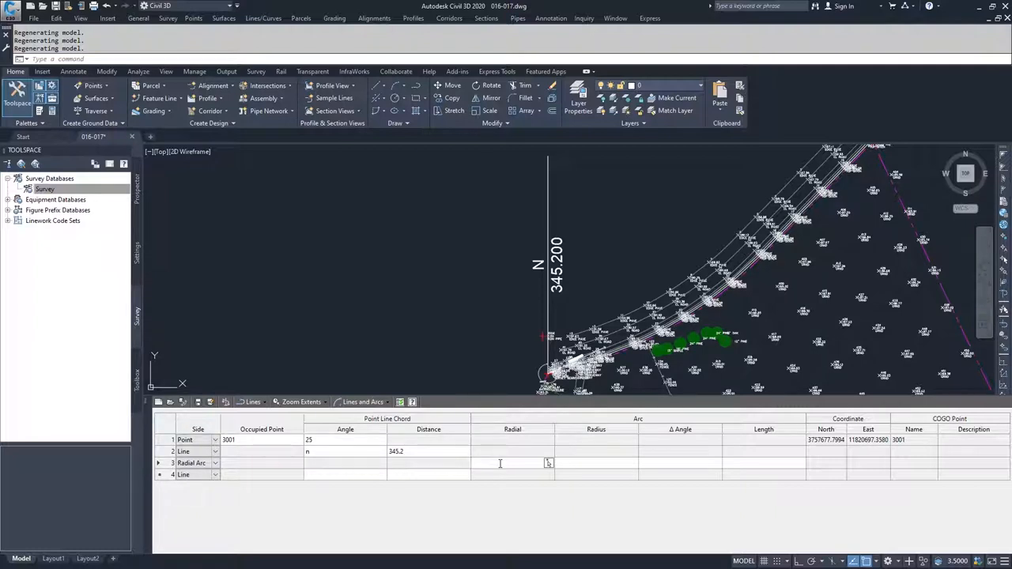
text(e)
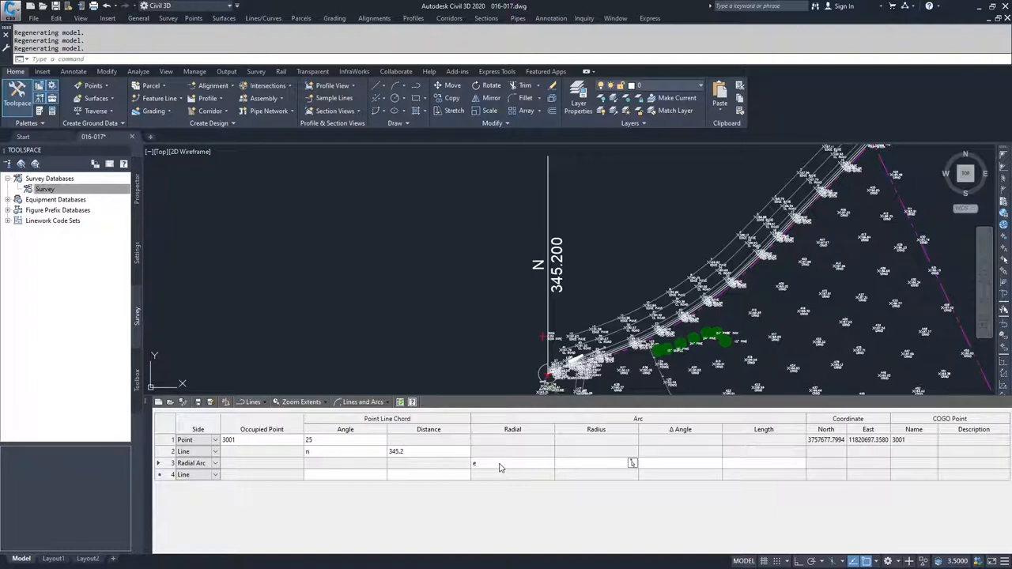
text(350)
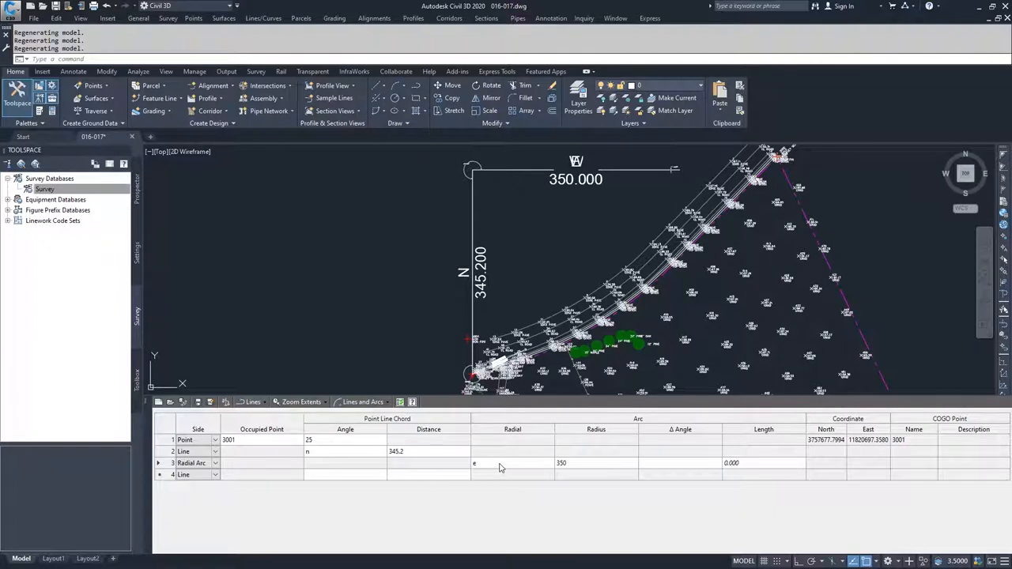
text(350)
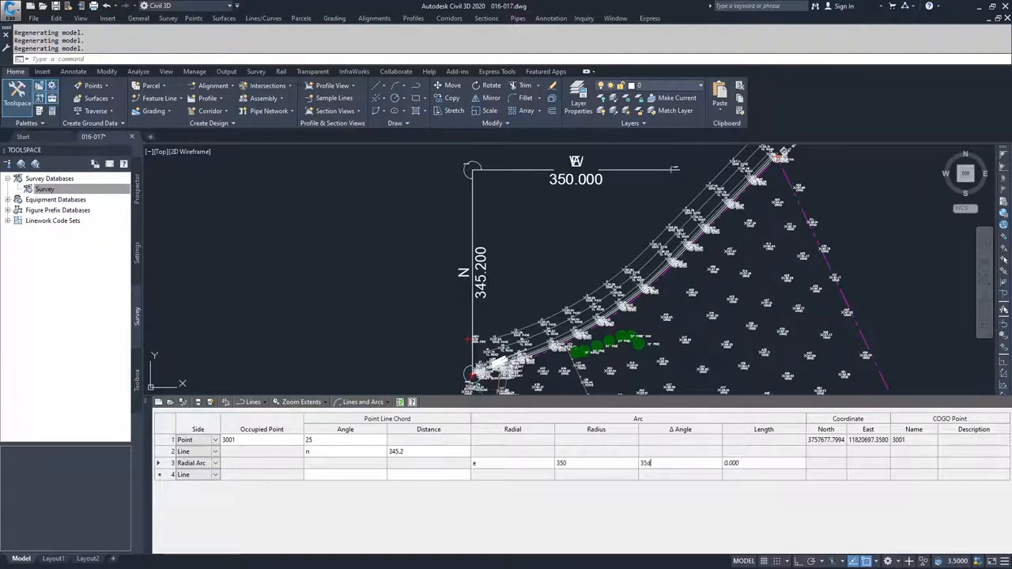
text(35d24)
click(764, 462)
text(214)
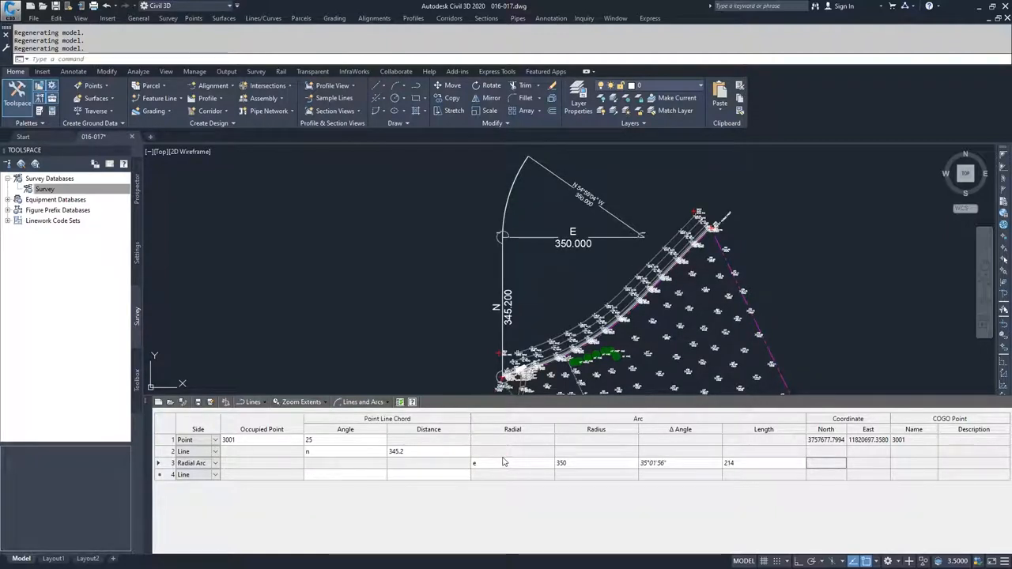
mouse_move(425, 475)
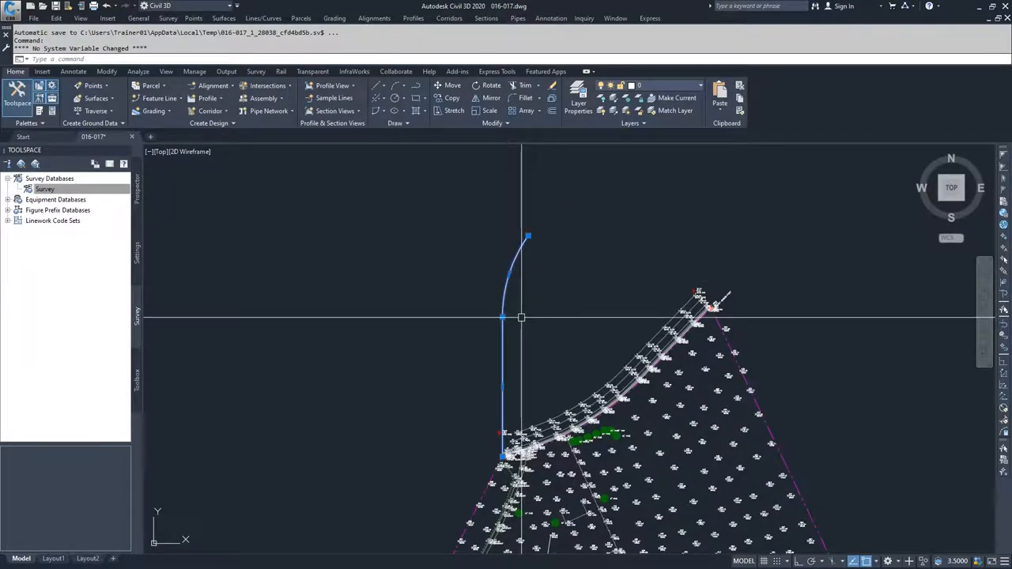
Step: Erase the temporary trial arc left over from the first traverse
key(Delete)
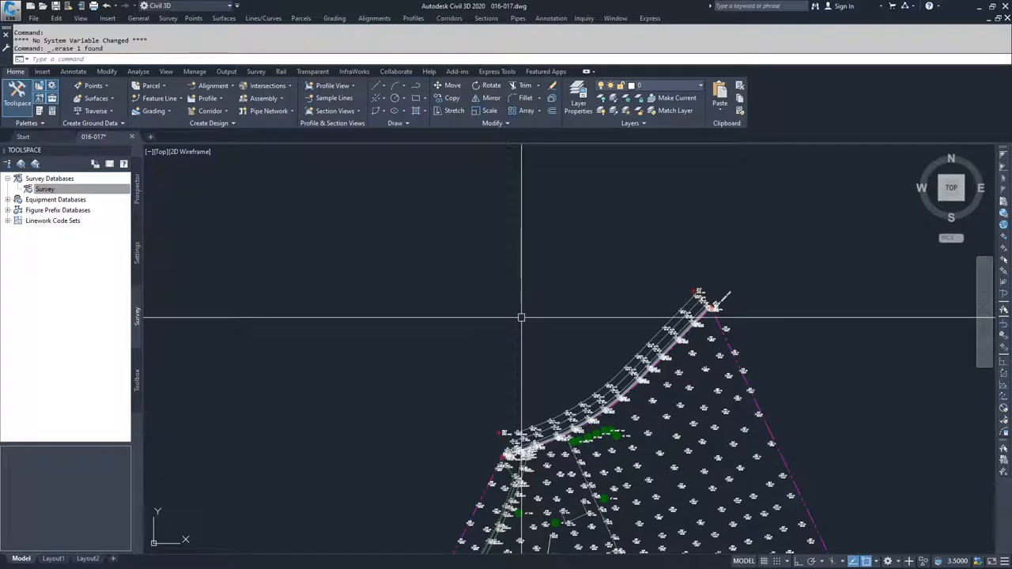
click(97, 111)
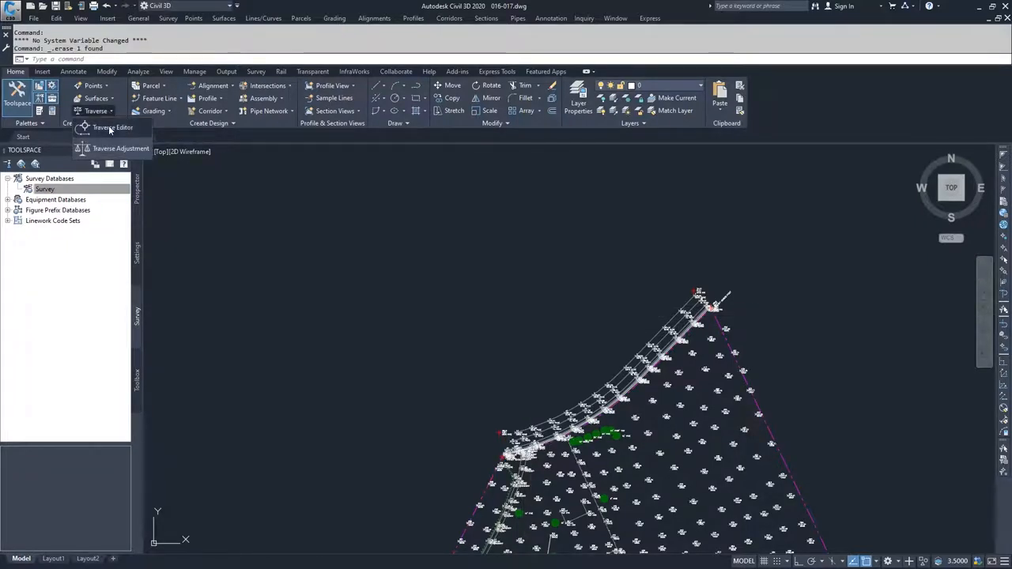
Step: Open the Traverse Editor and import the parcel boundary's seven line and arc sides
click(112, 128)
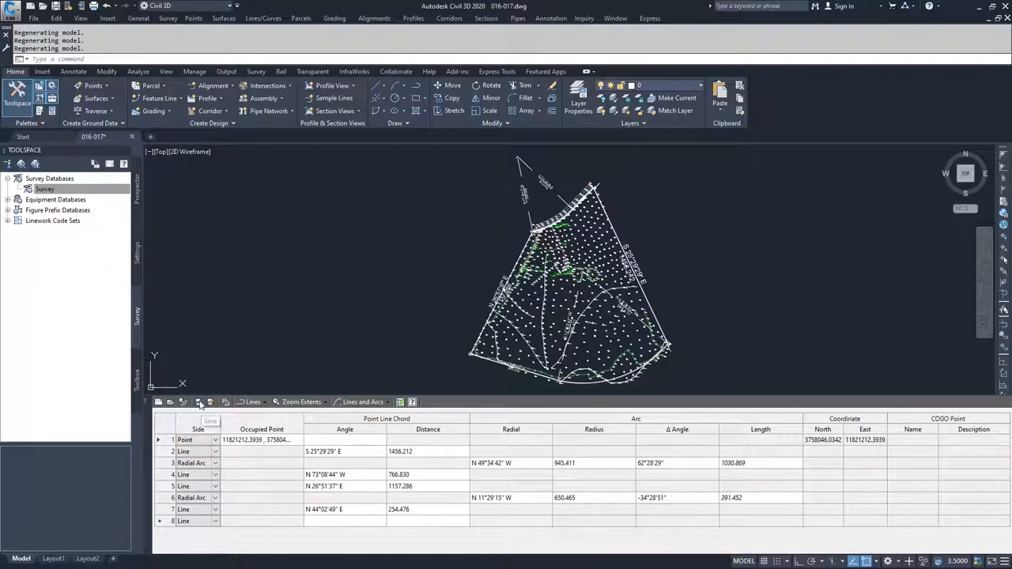
Step: Save the traverse as ParcelData.trv2 in the Datasets folder
click(200, 402)
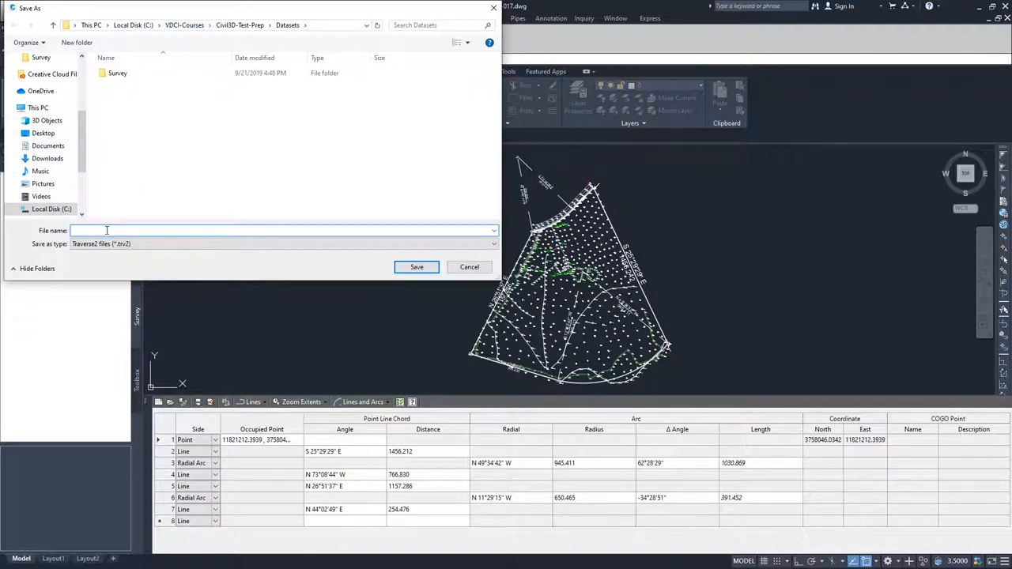
text(ParcelData)
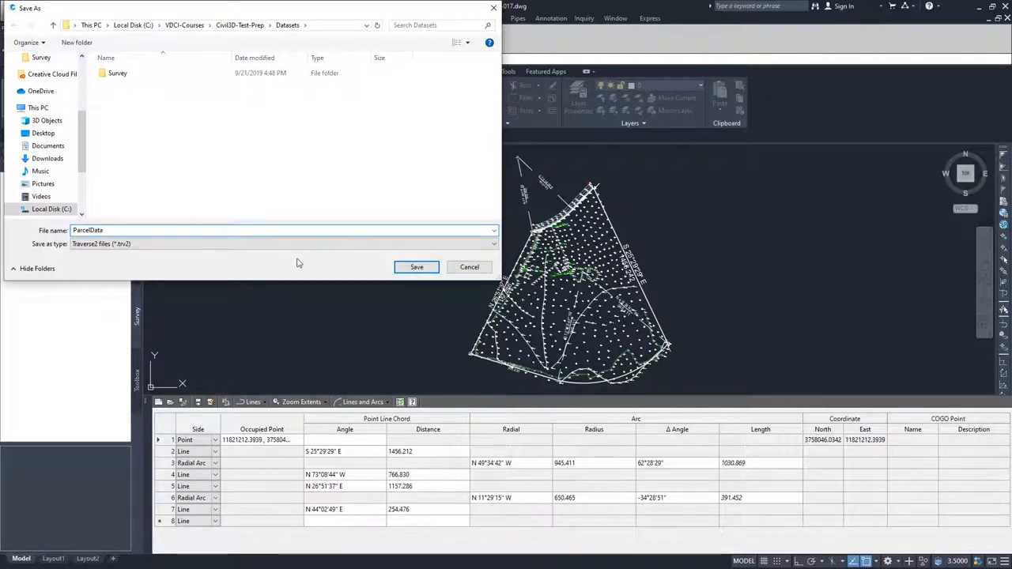
click(415, 266)
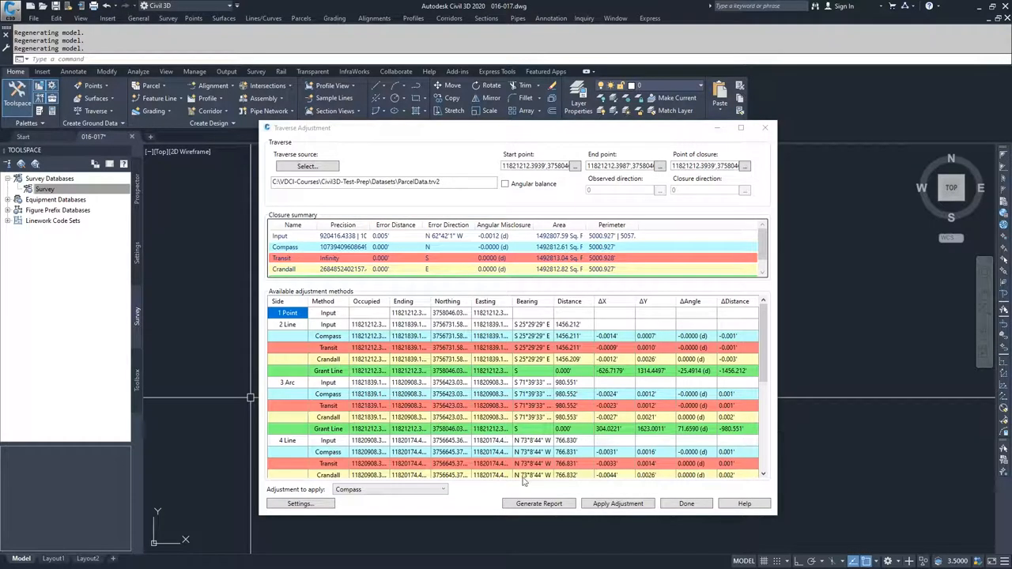
Step: Generate a report for the current Compass adjustment, saved as adjustmentReport.html
click(538, 504)
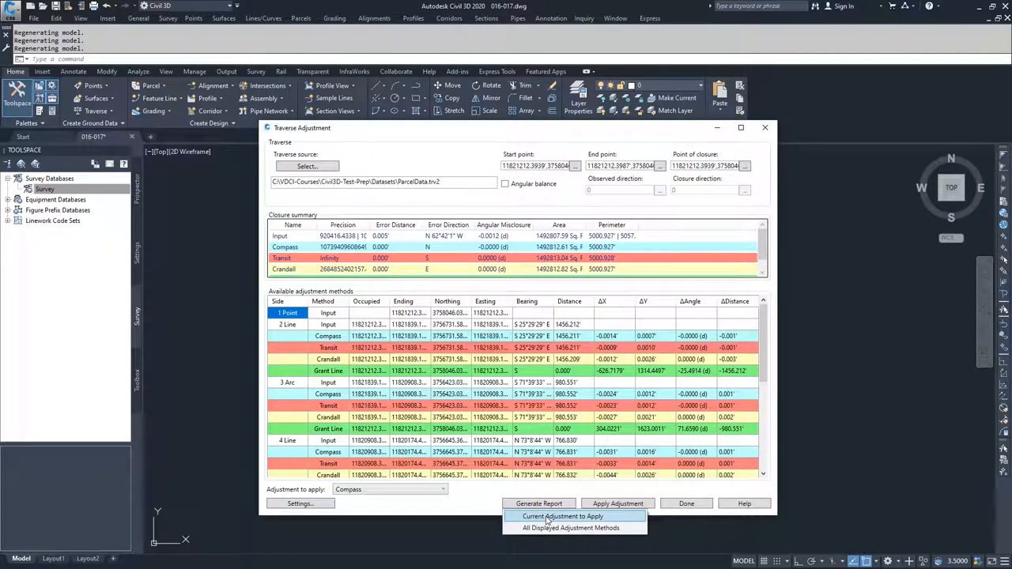
click(563, 517)
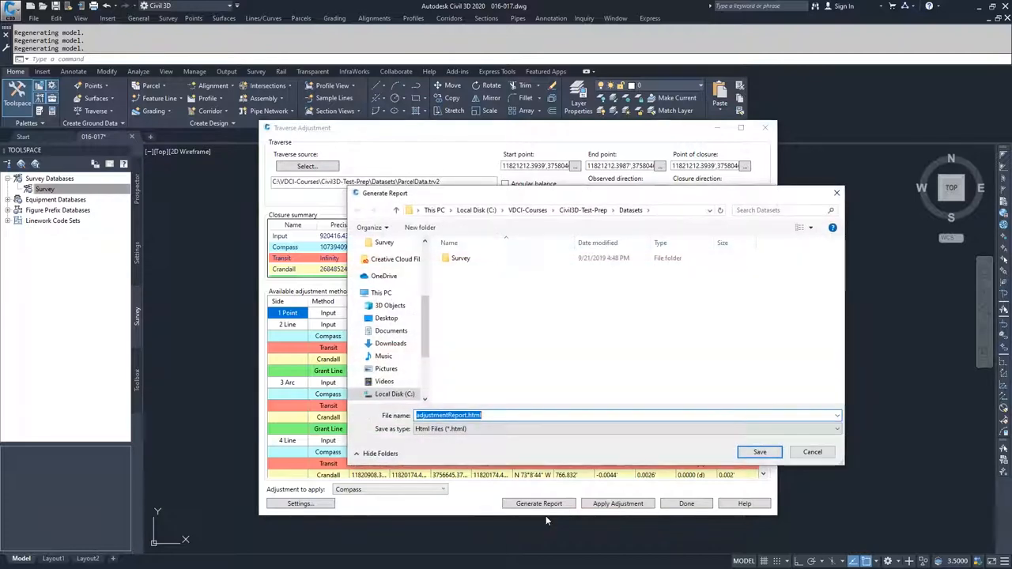
mouse_move(468, 392)
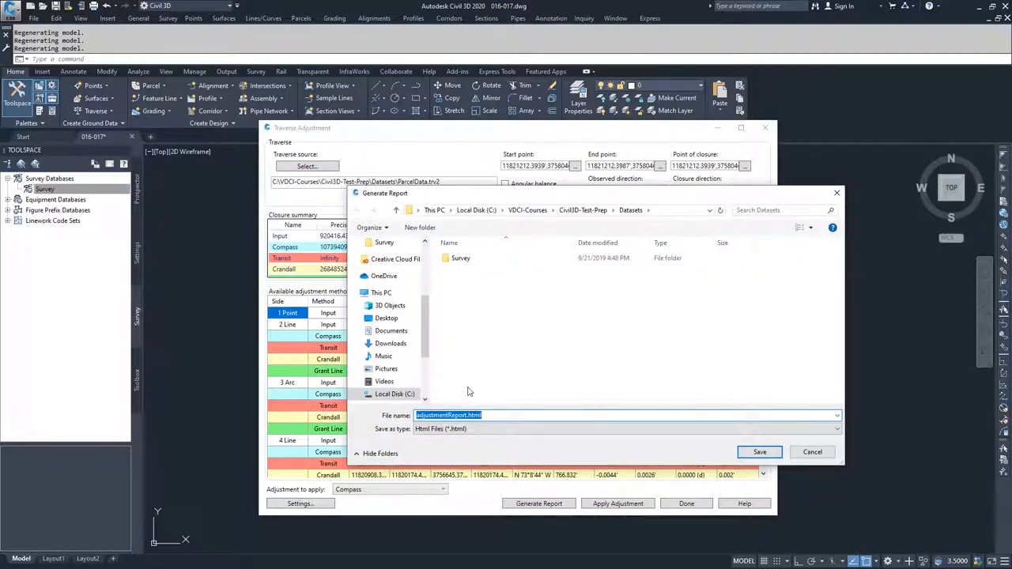
mouse_move(566, 328)
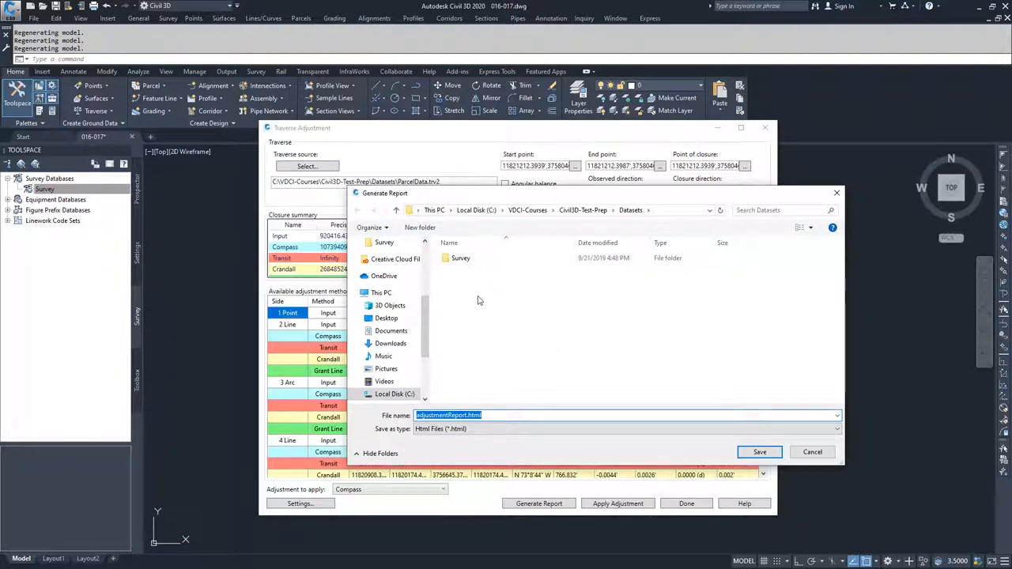
click(758, 451)
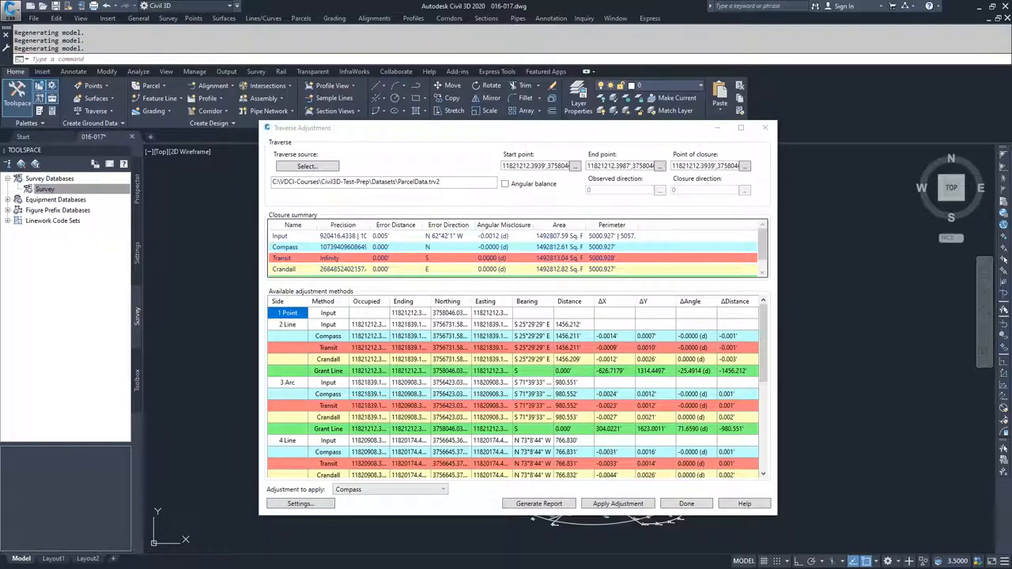
Step: Open adjustmentReport.html in Chrome to review the Compass closure summary and adjustment statistics
click(539, 504)
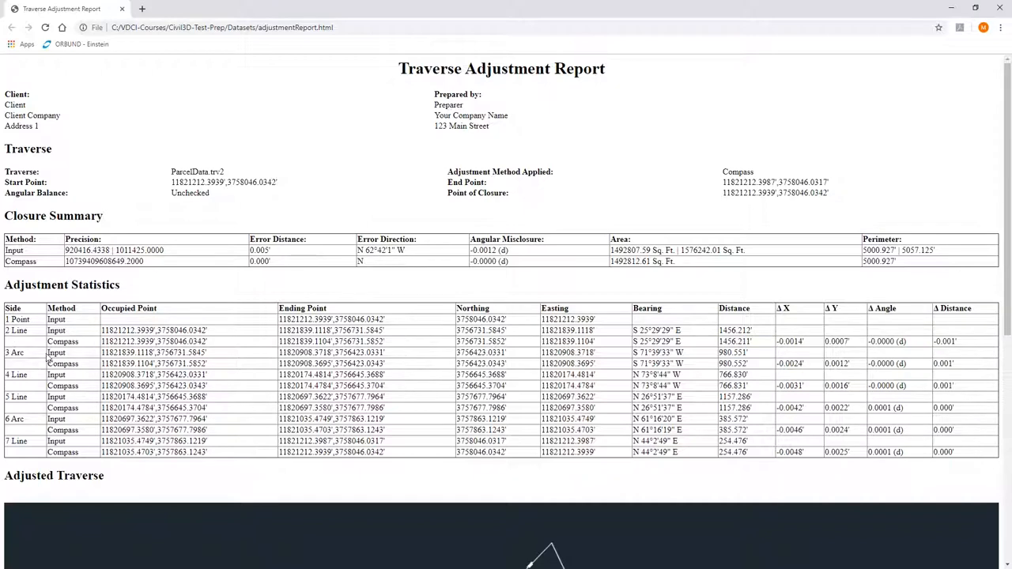
mouse_move(275, 254)
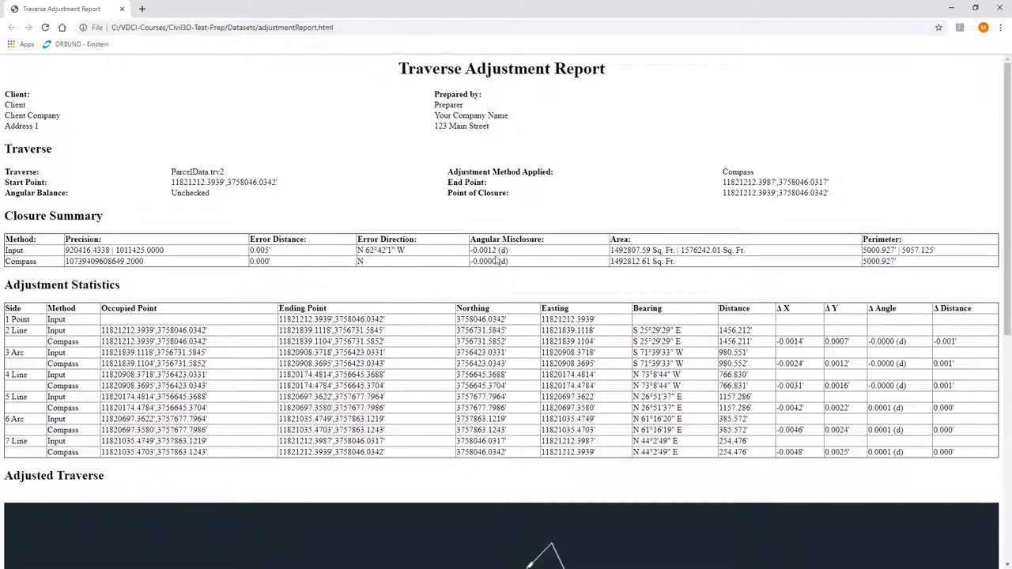
mouse_move(408, 279)
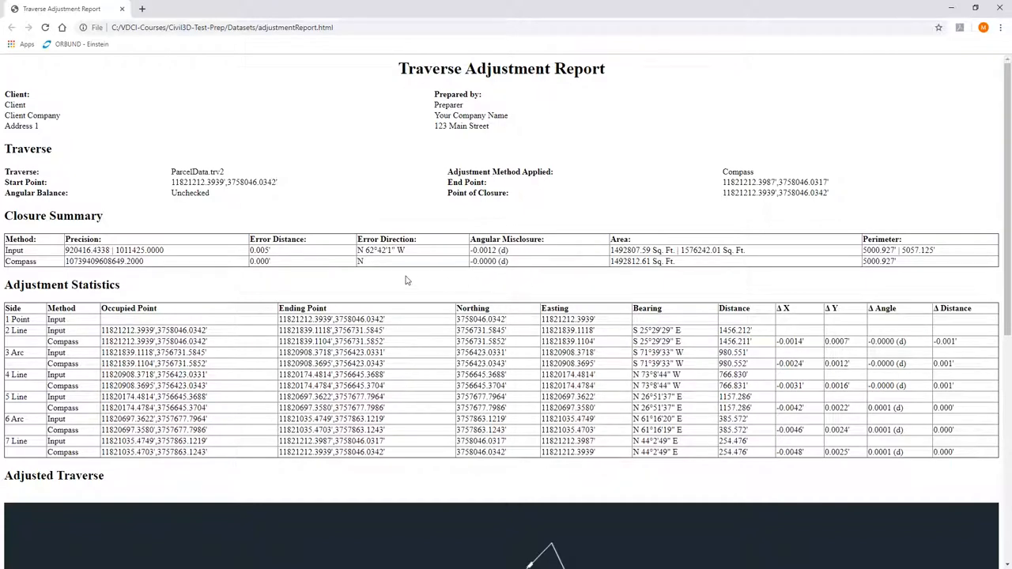